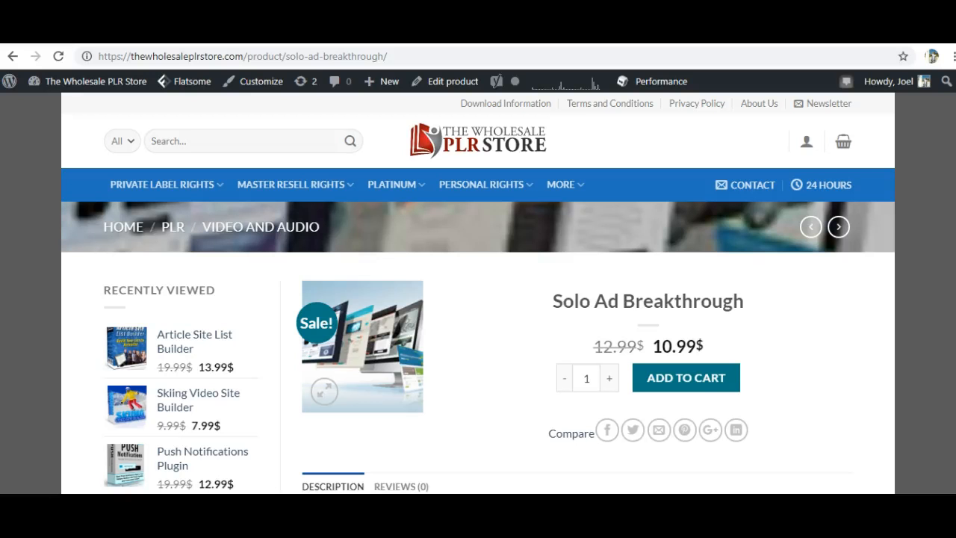
- Play the intro MP4 from the Videos / v1-intro folder of the course package
scroll("down", 3)
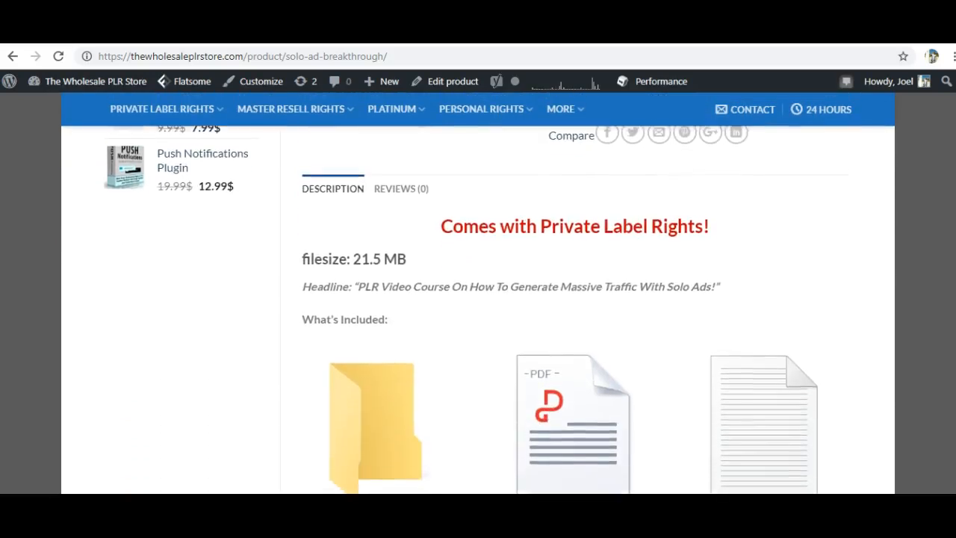
scroll("down", 3)
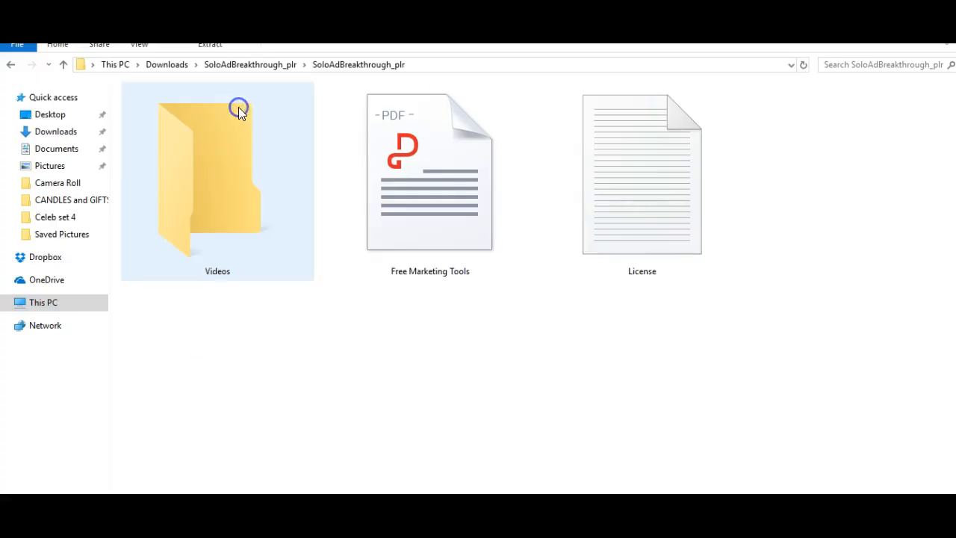
double_click(217, 179)
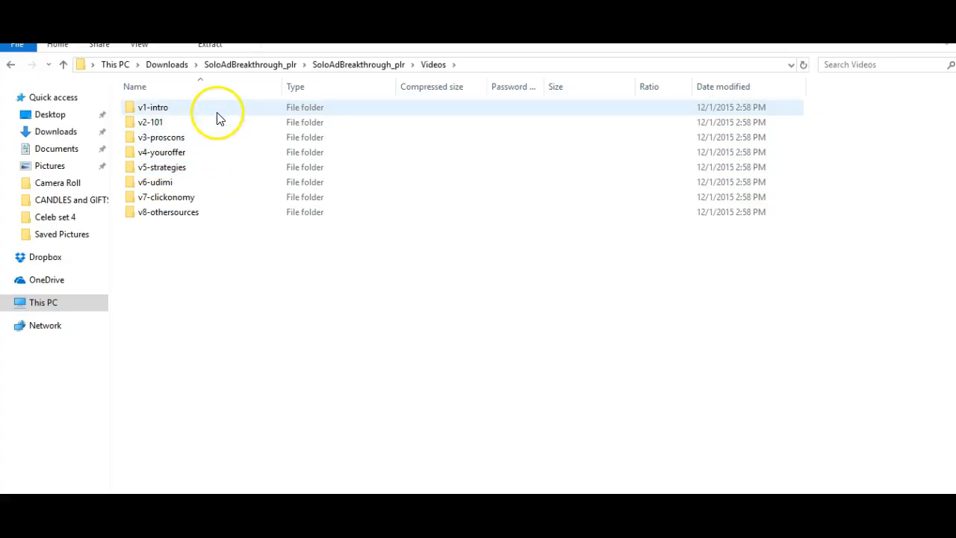
double_click(152, 107)
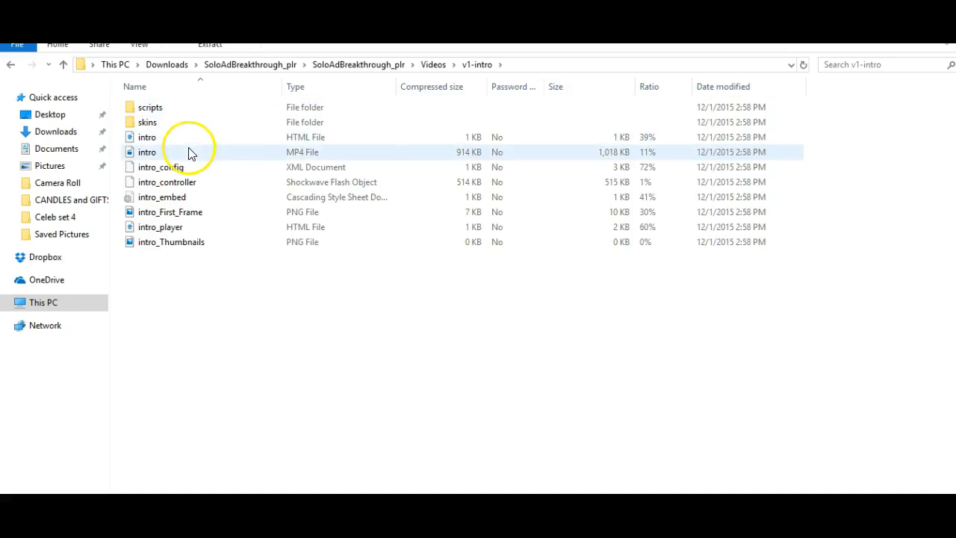
double_click(146, 153)
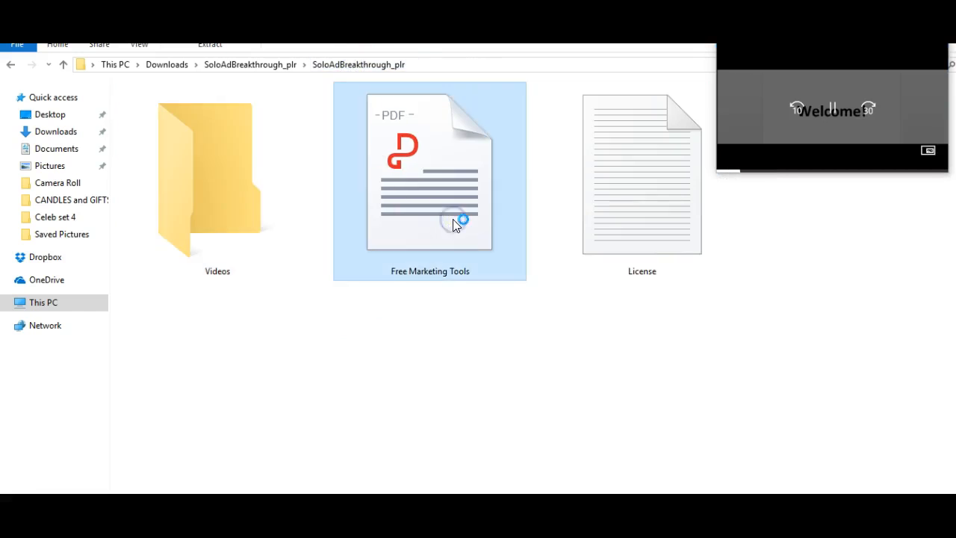
- Open Free Marketing Tools.pdf in WPS Office and scroll through its recommended free tools
double_click(430, 171)
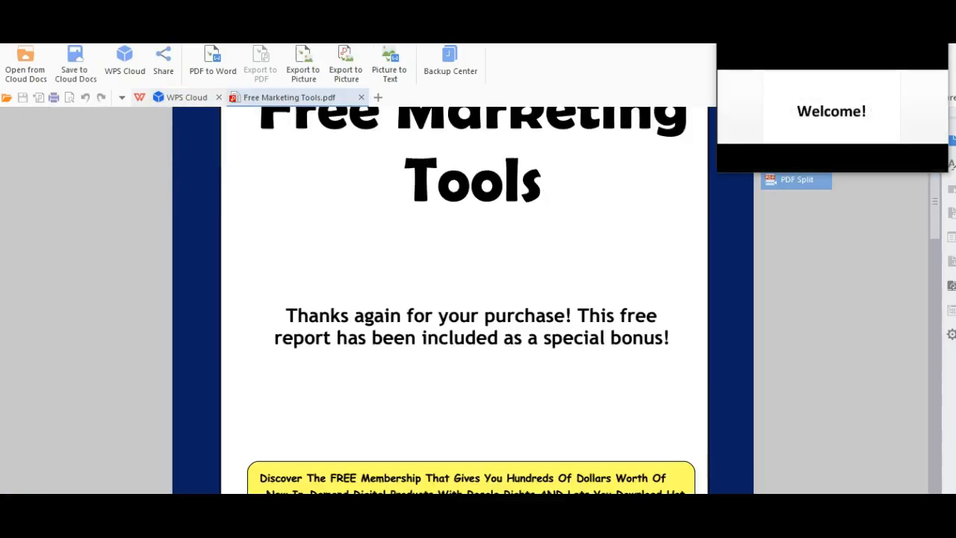
scroll("down", 3)
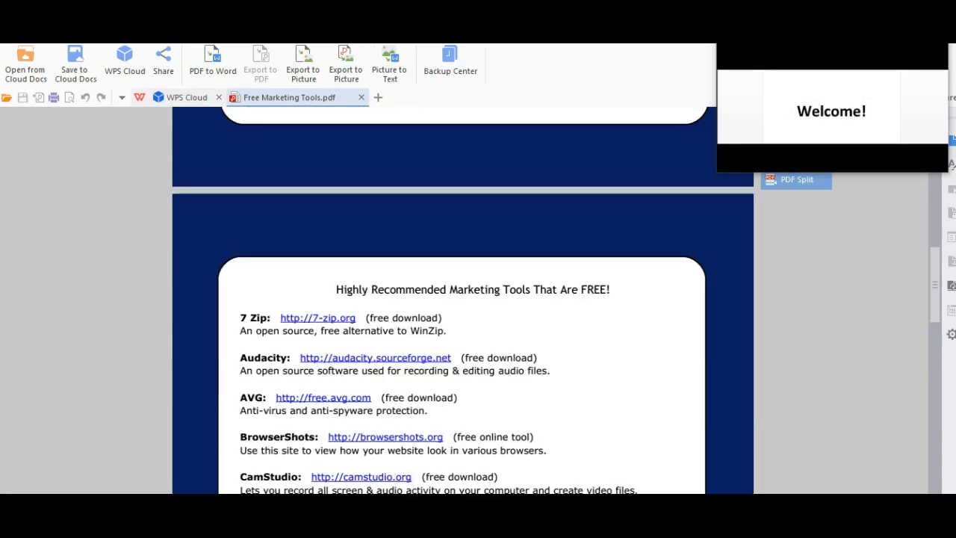
scroll("down", 3)
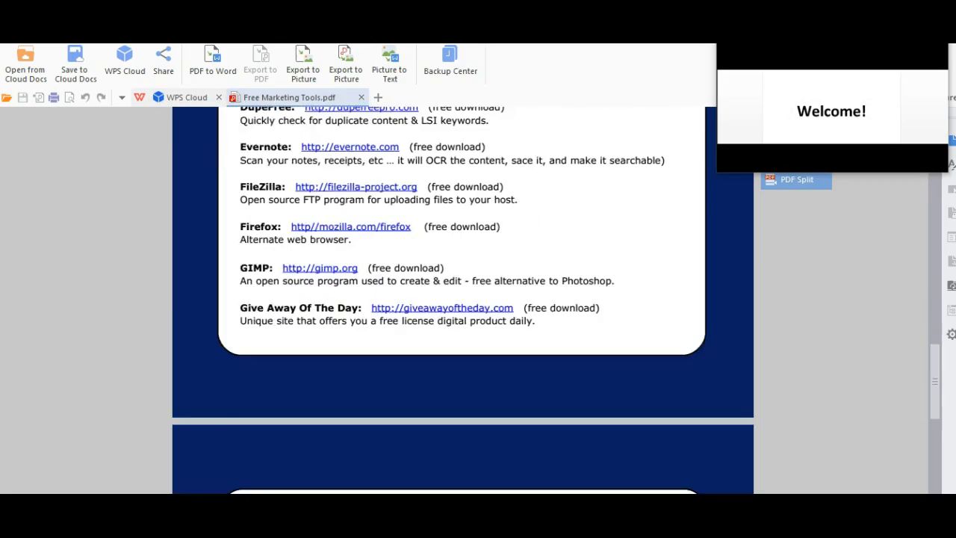
scroll("down", 3)
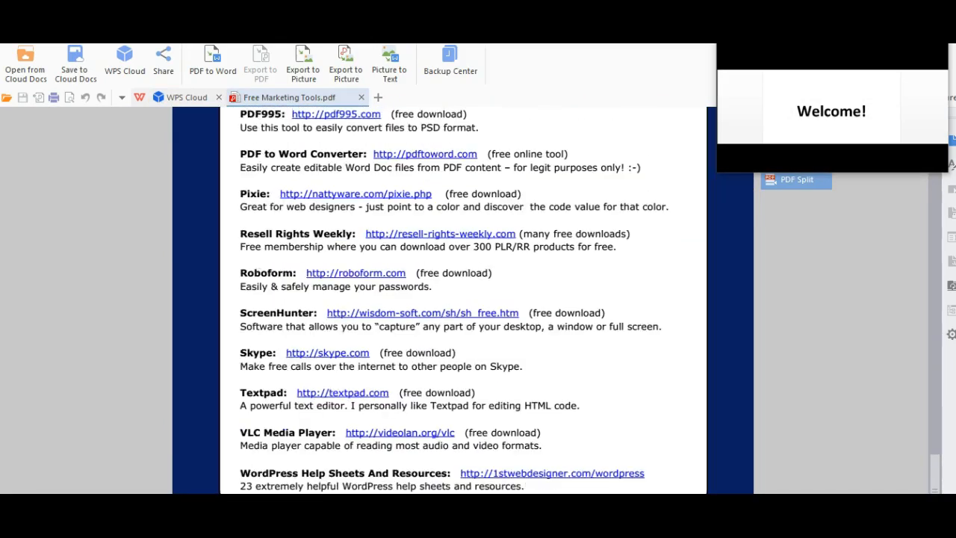